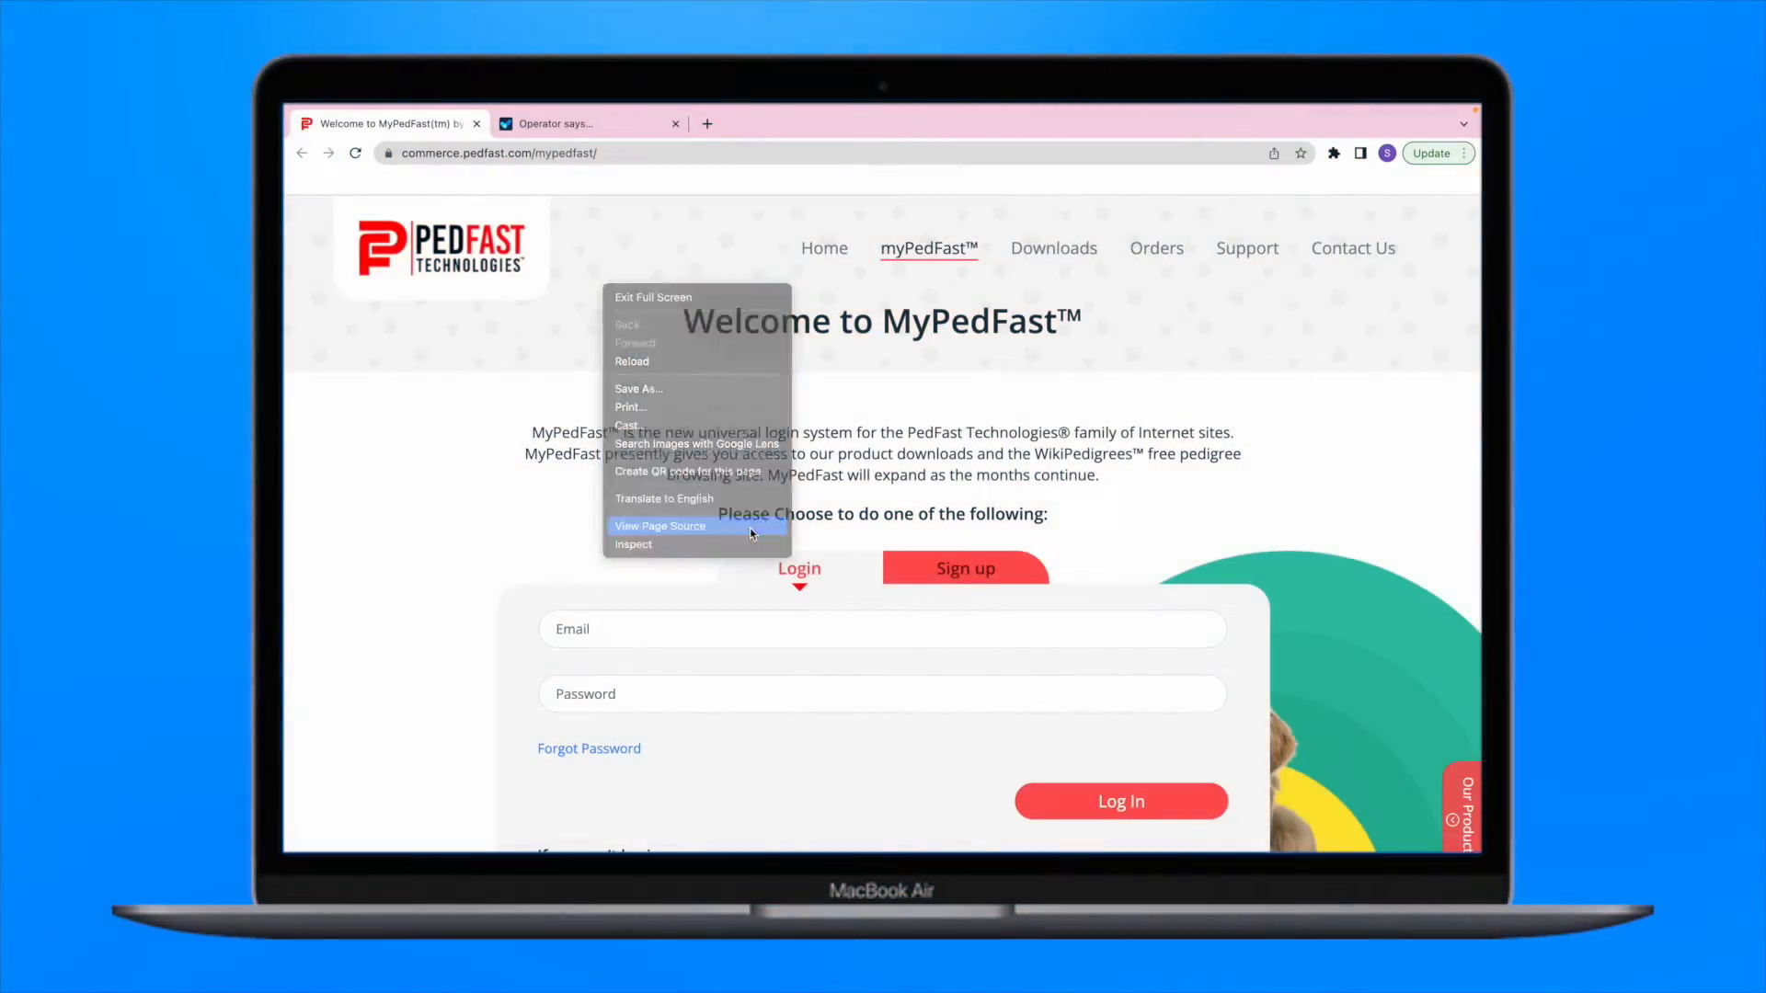
- View the pedfast page source, return to Site Audit and open the 'outgoing links with malformed href data' issue
{"action": "left_click", "coordinate": [661, 526]}
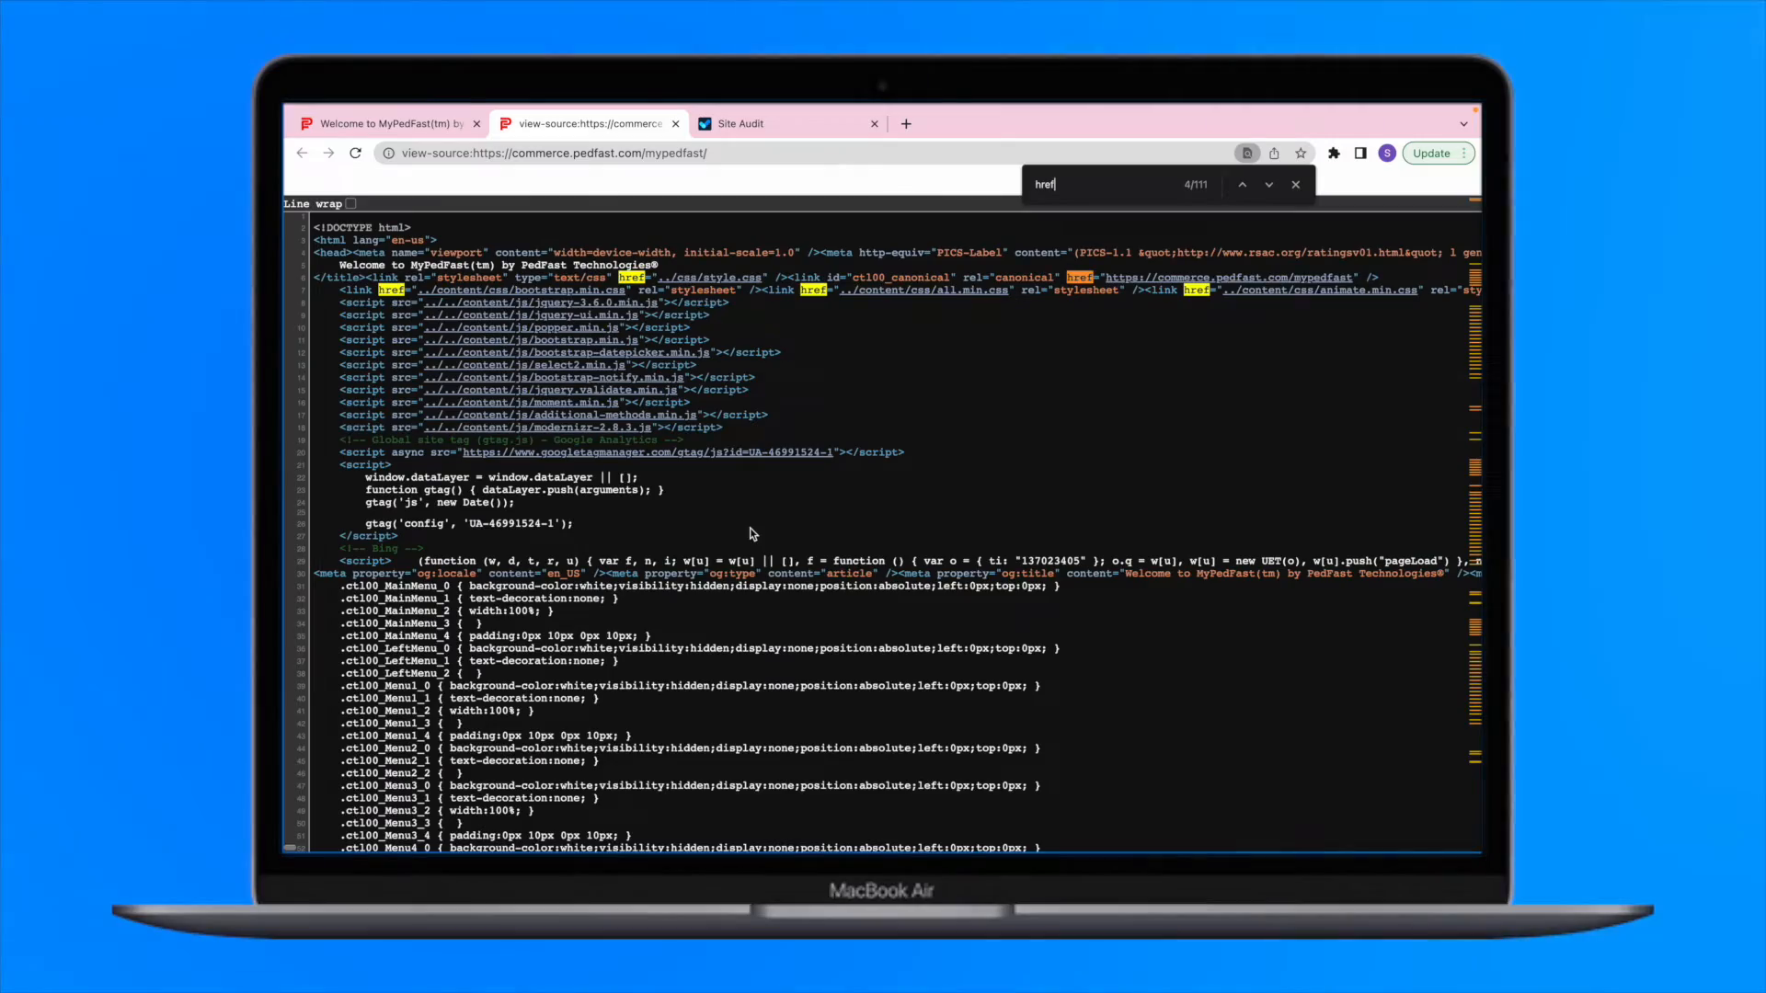
{"action": "left_click", "coordinate": [743, 123]}
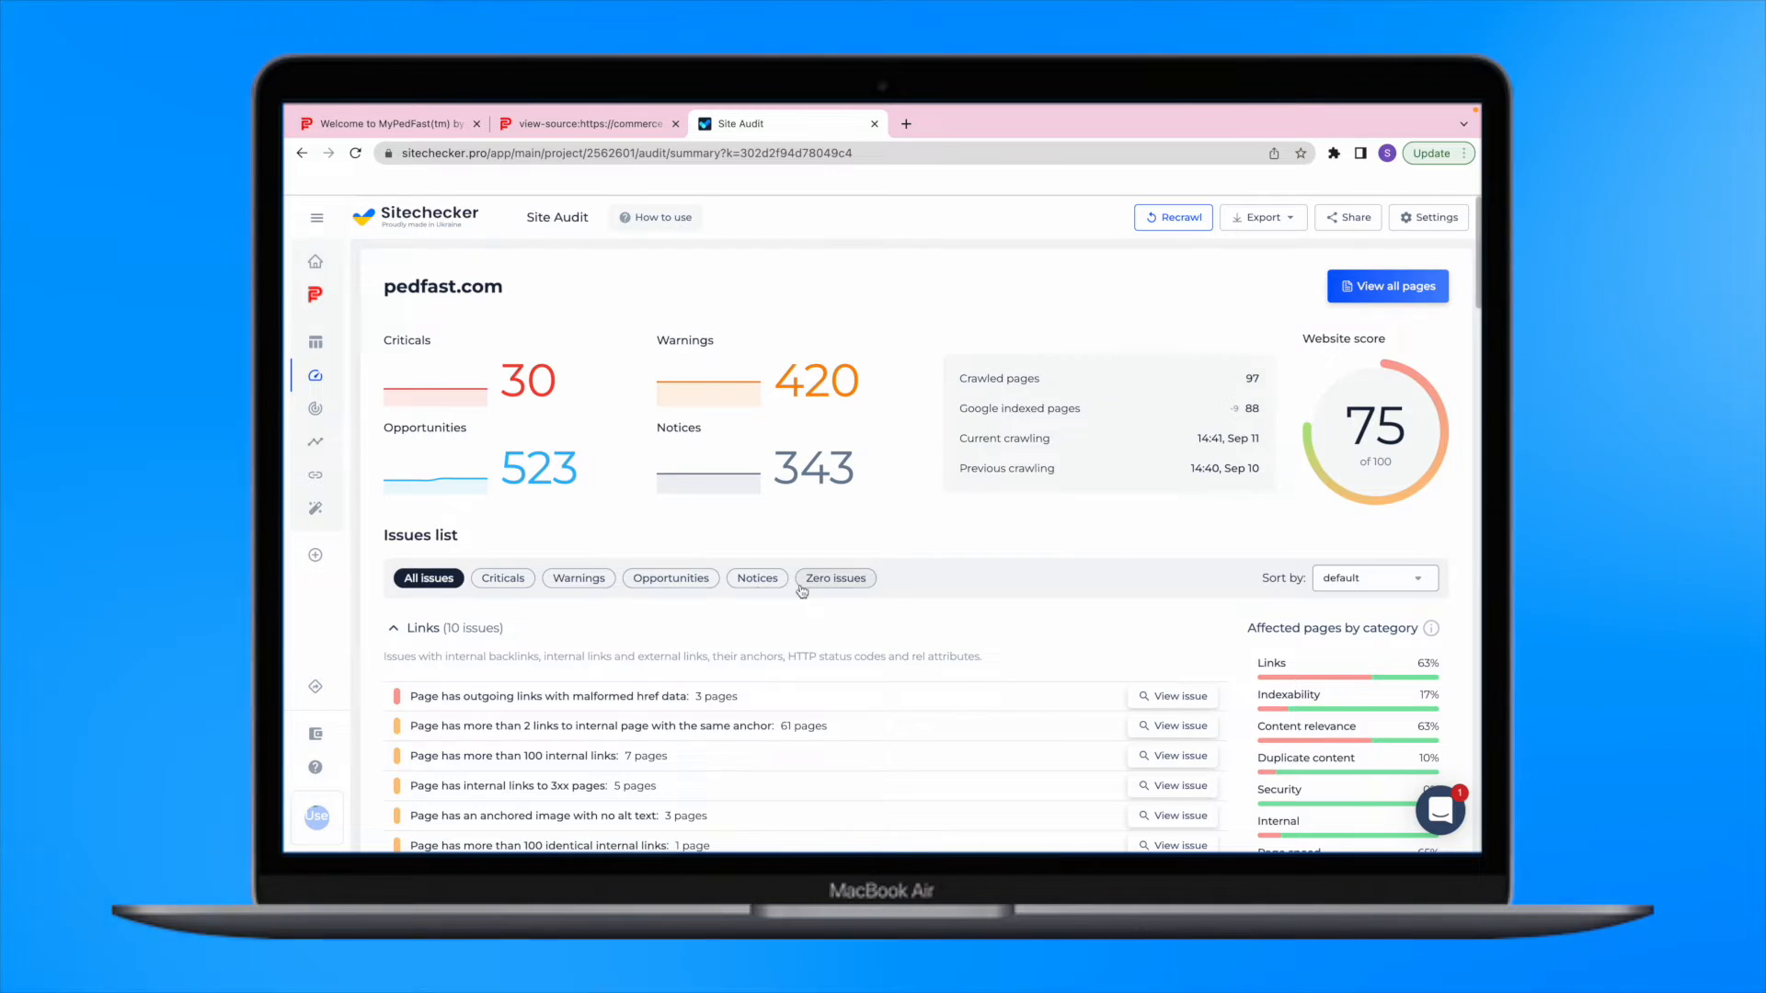
{"action": "scroll", "scroll_direction": "down", "scroll_amount": 3}
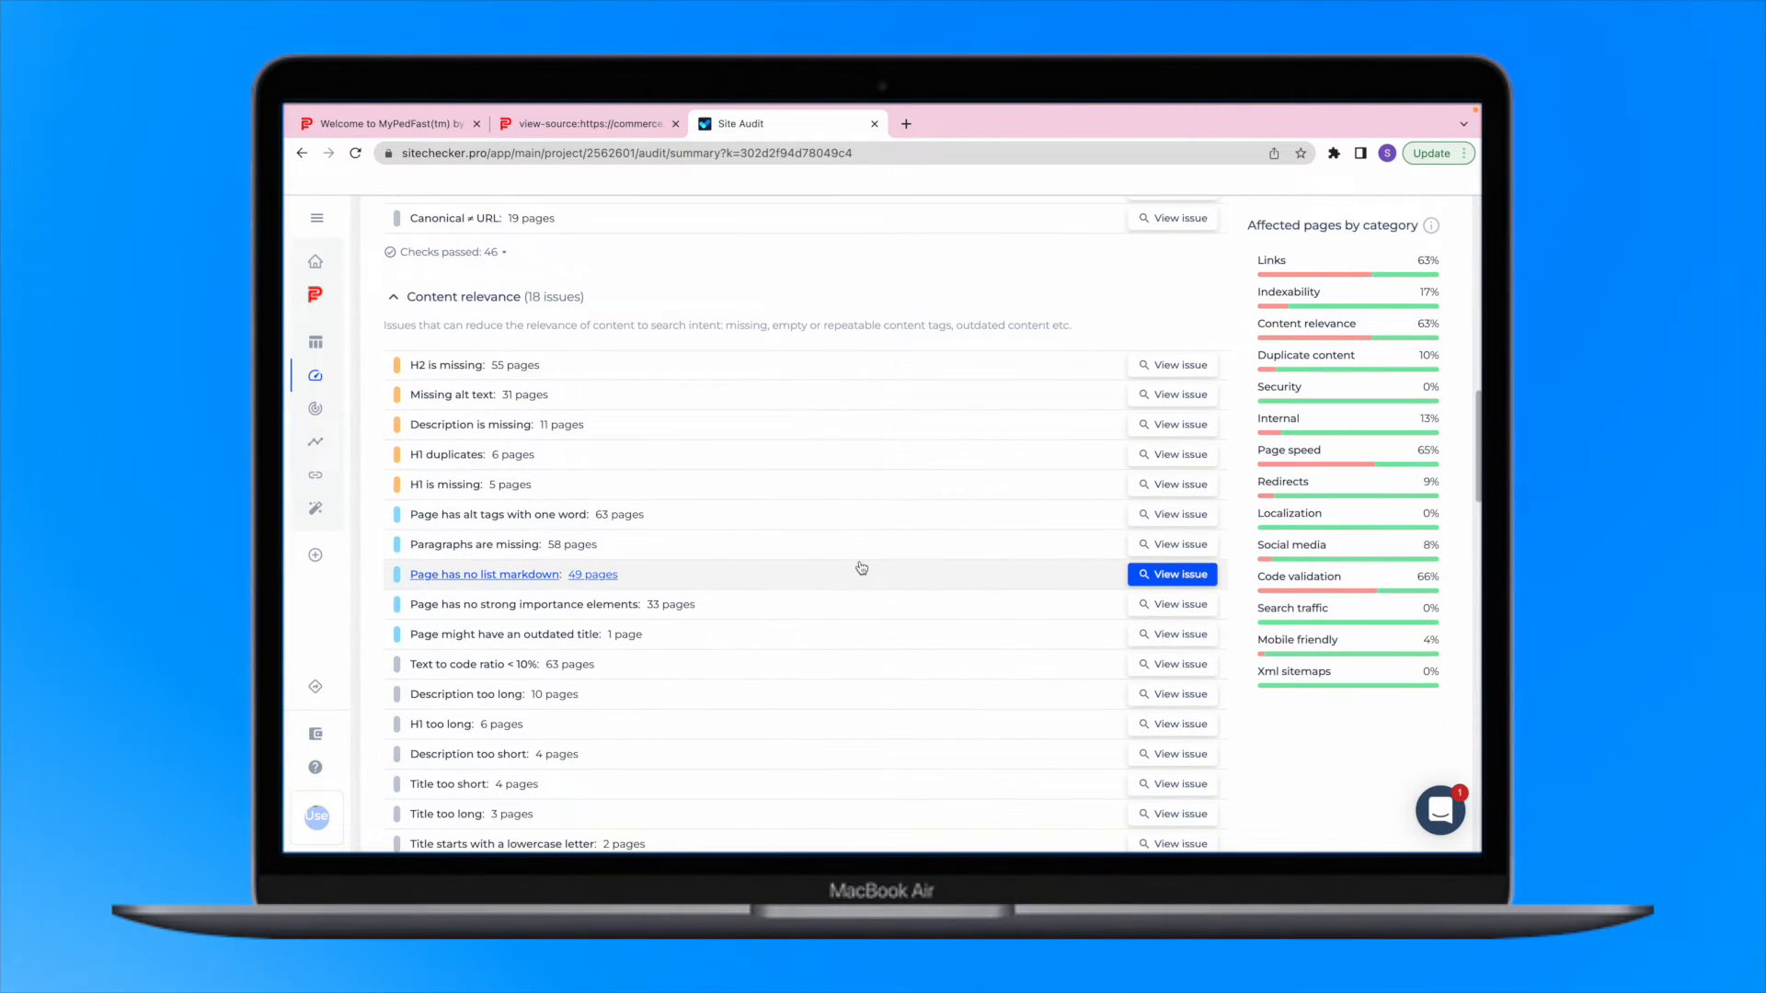
{"action": "left_click", "coordinate": [1172, 574]}
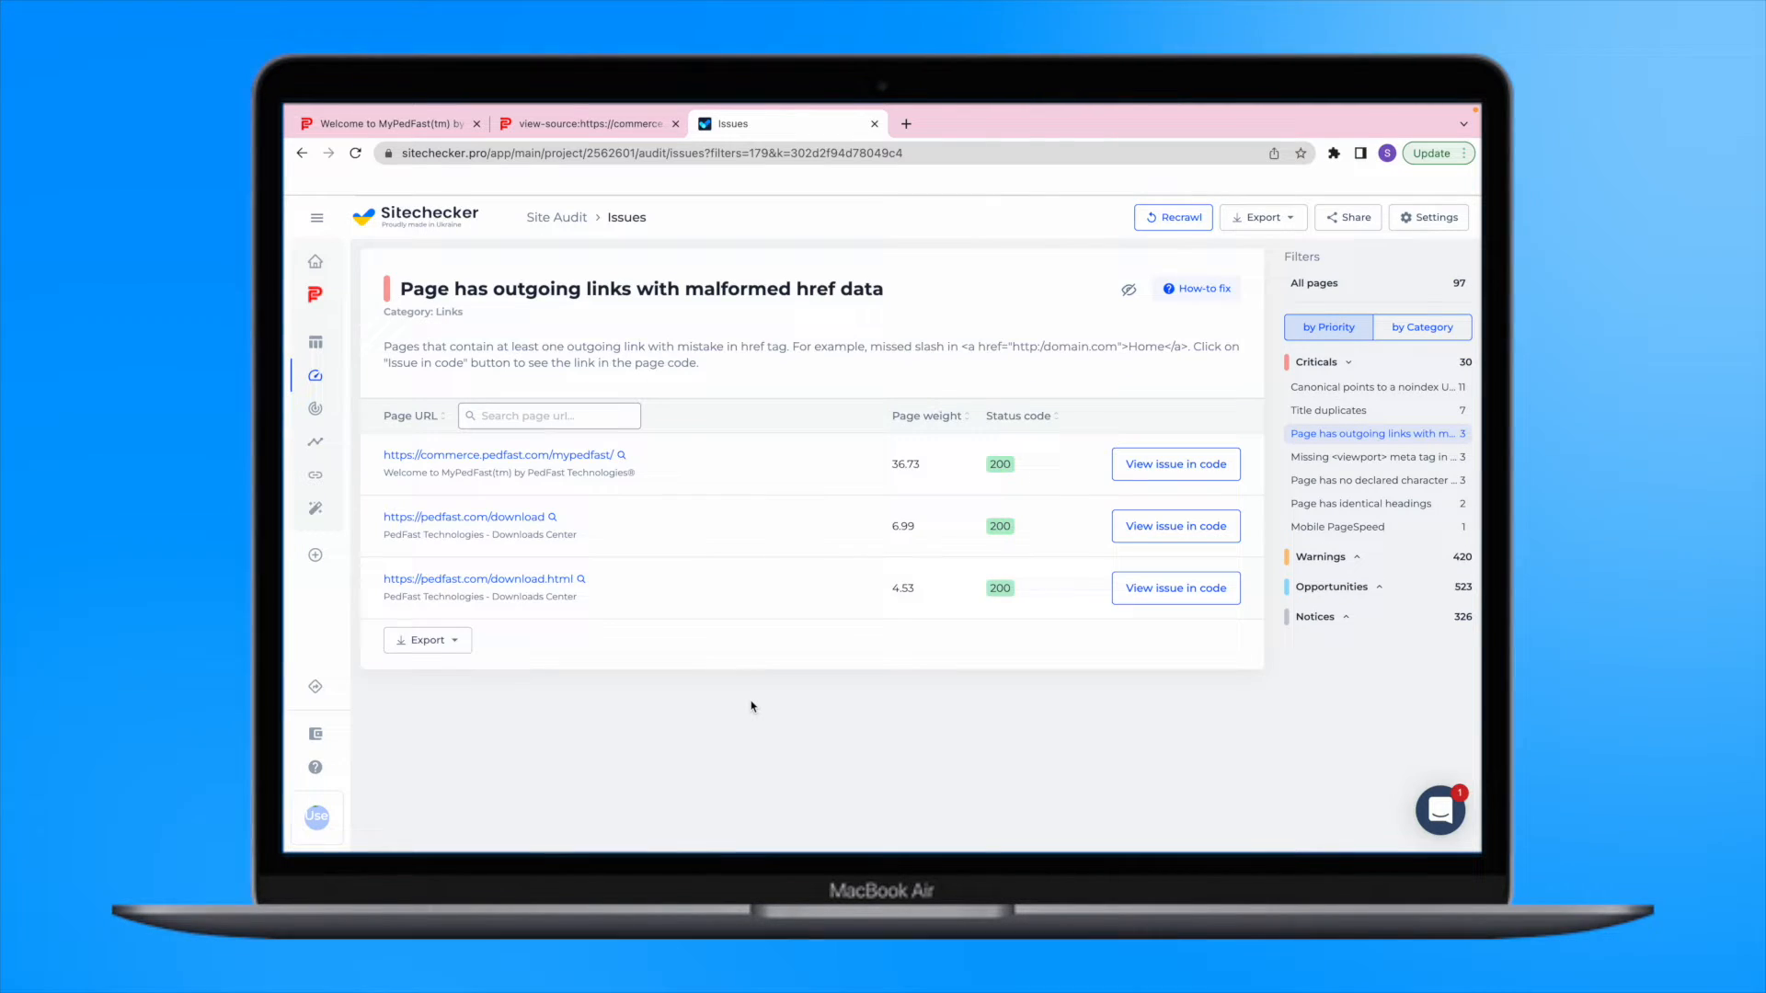
- Show the Issue in code panel for pedfast.com/download with the malformed link near line 469 highlighted
{"action": "left_click", "coordinate": [1175, 526]}
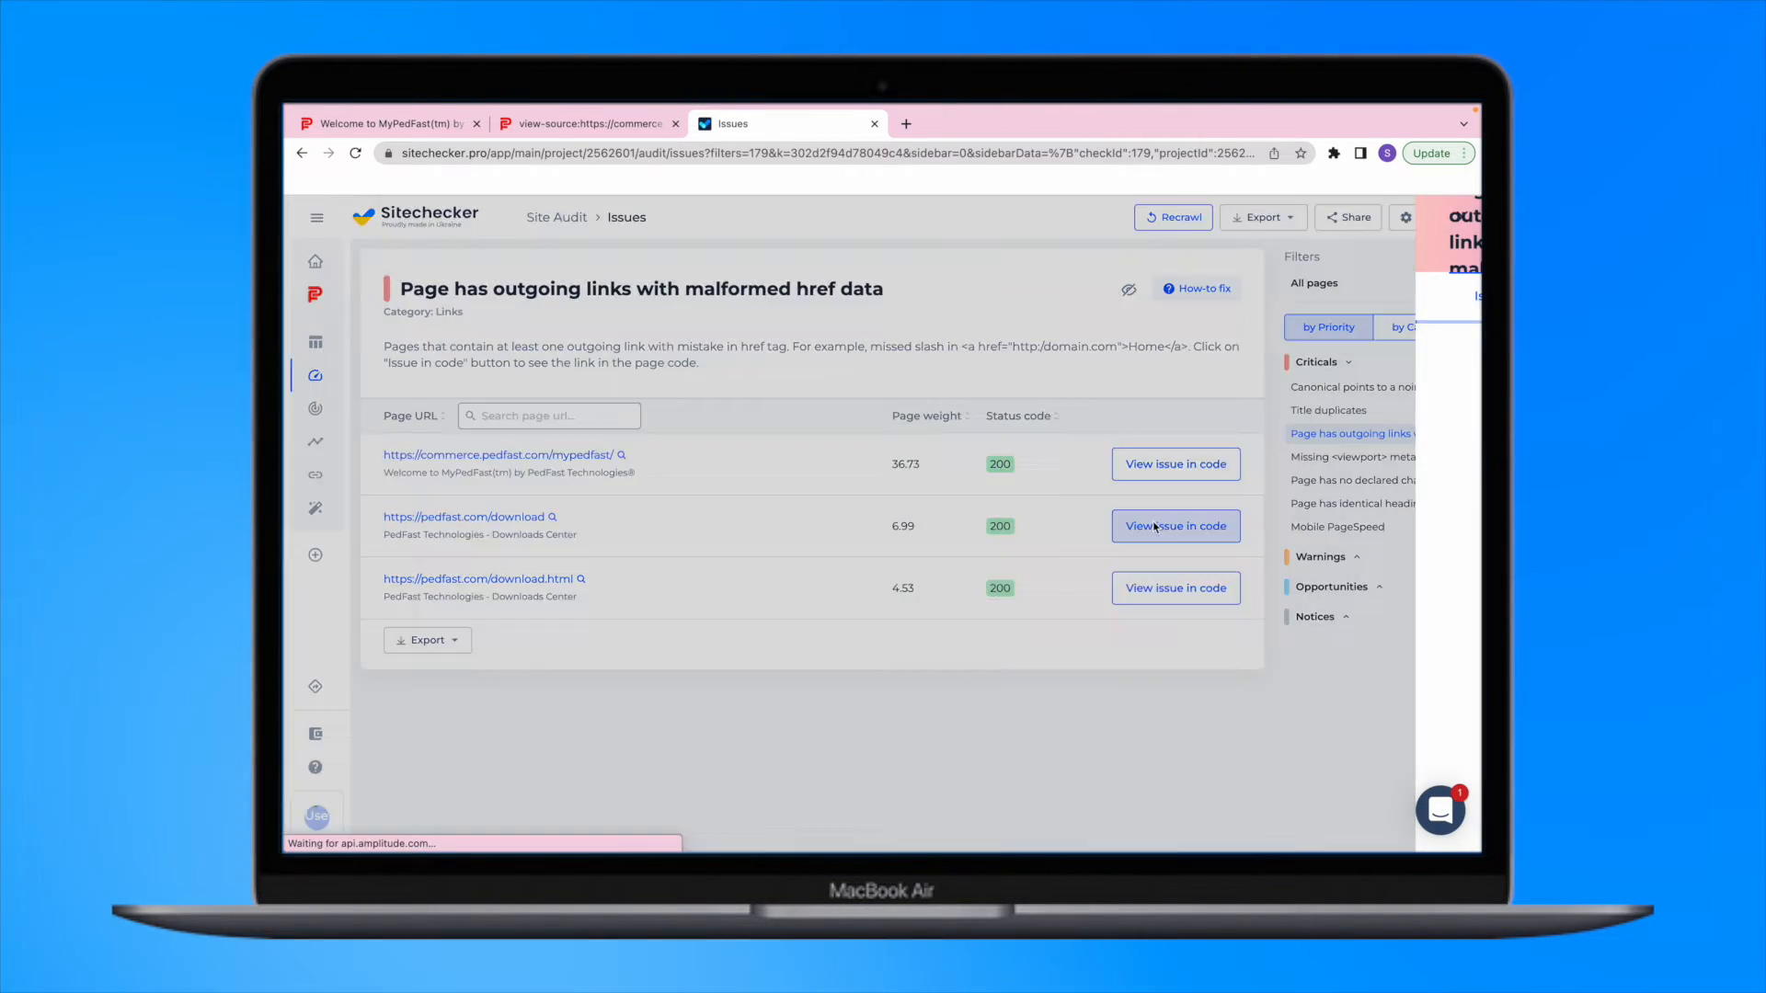
{"action": "left_click", "coordinate": [1176, 526]}
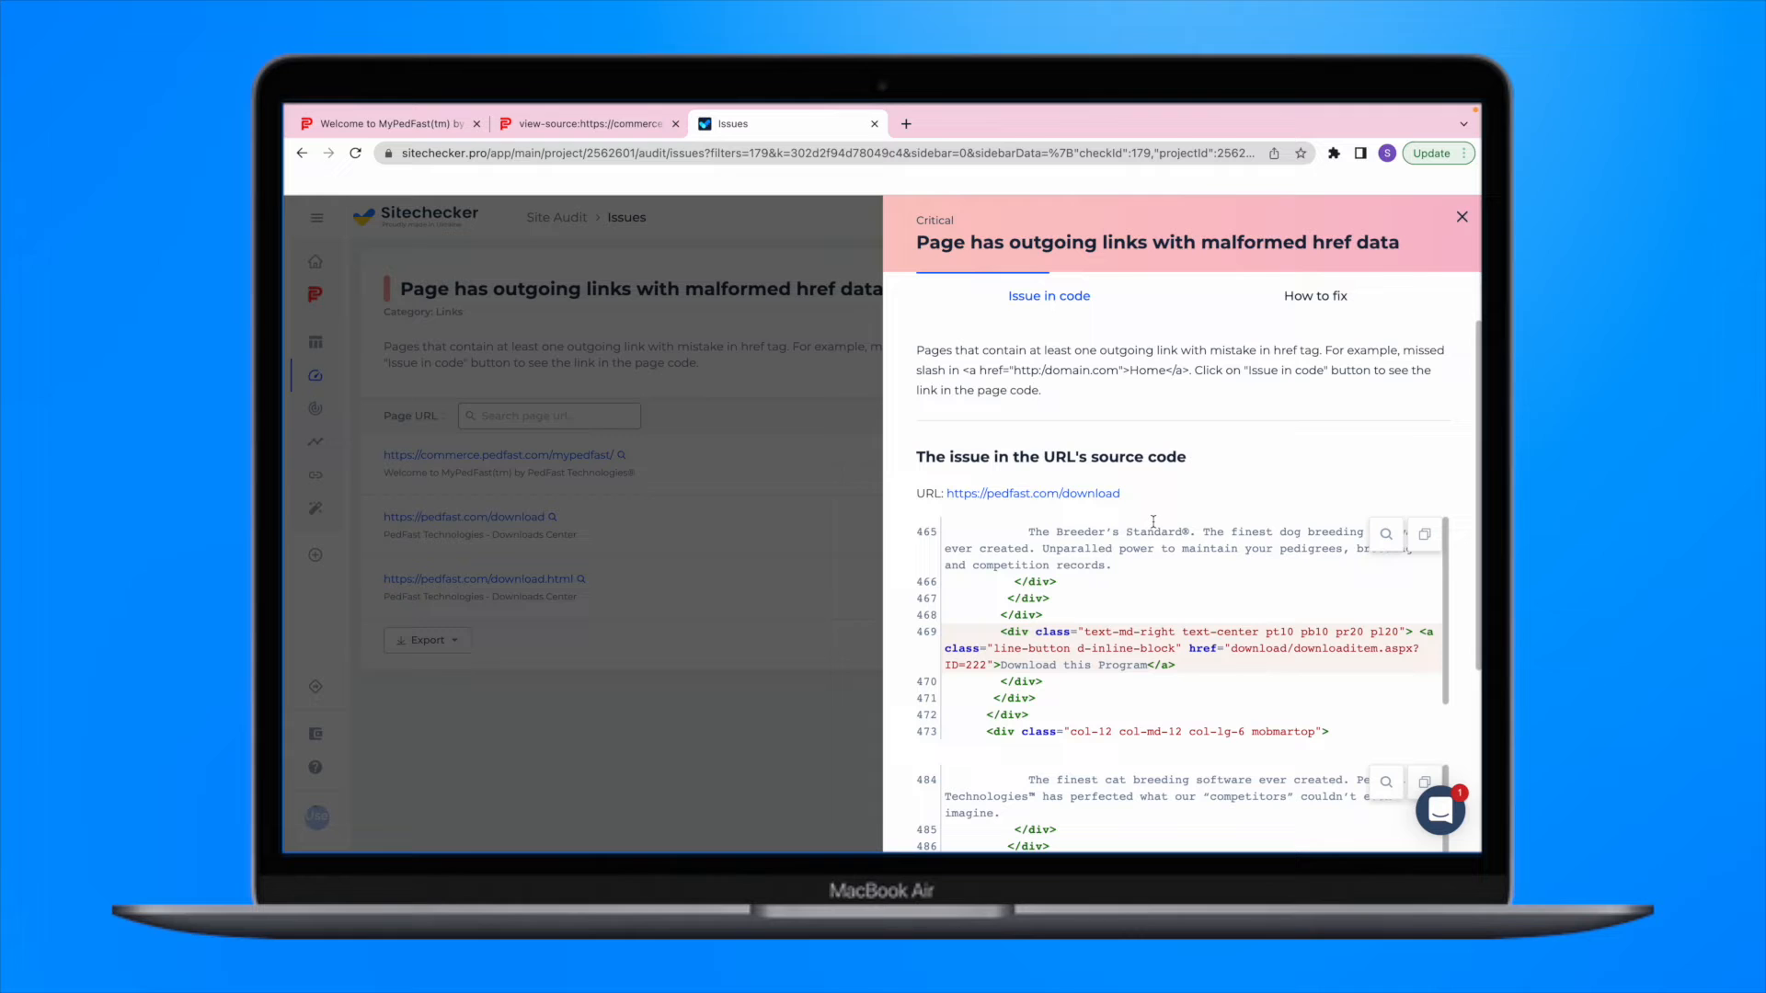